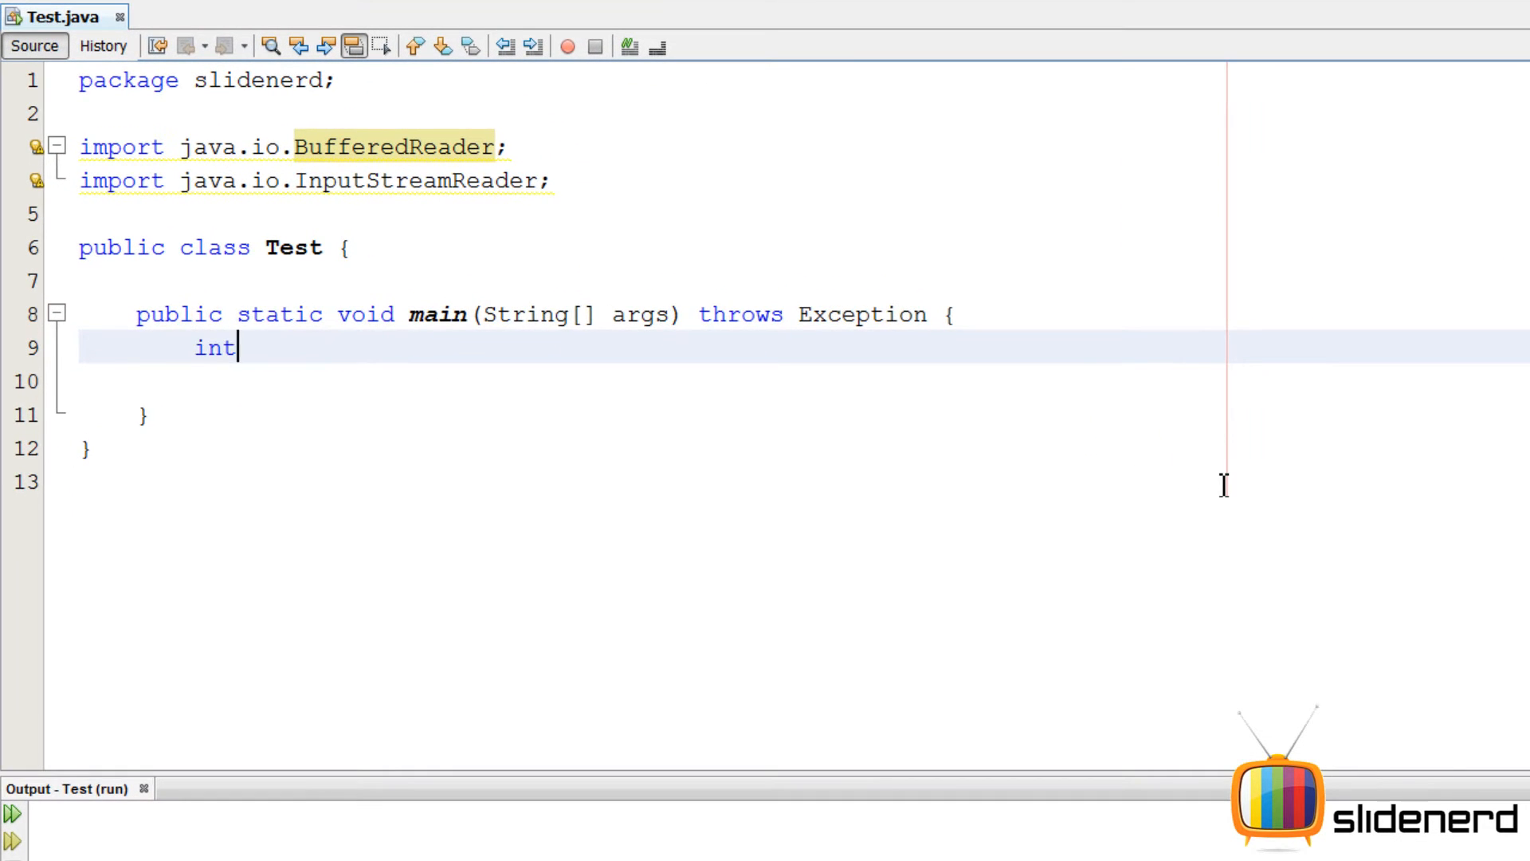
# Declare x in main as the octal literal 054
pyautogui.write('x=5')
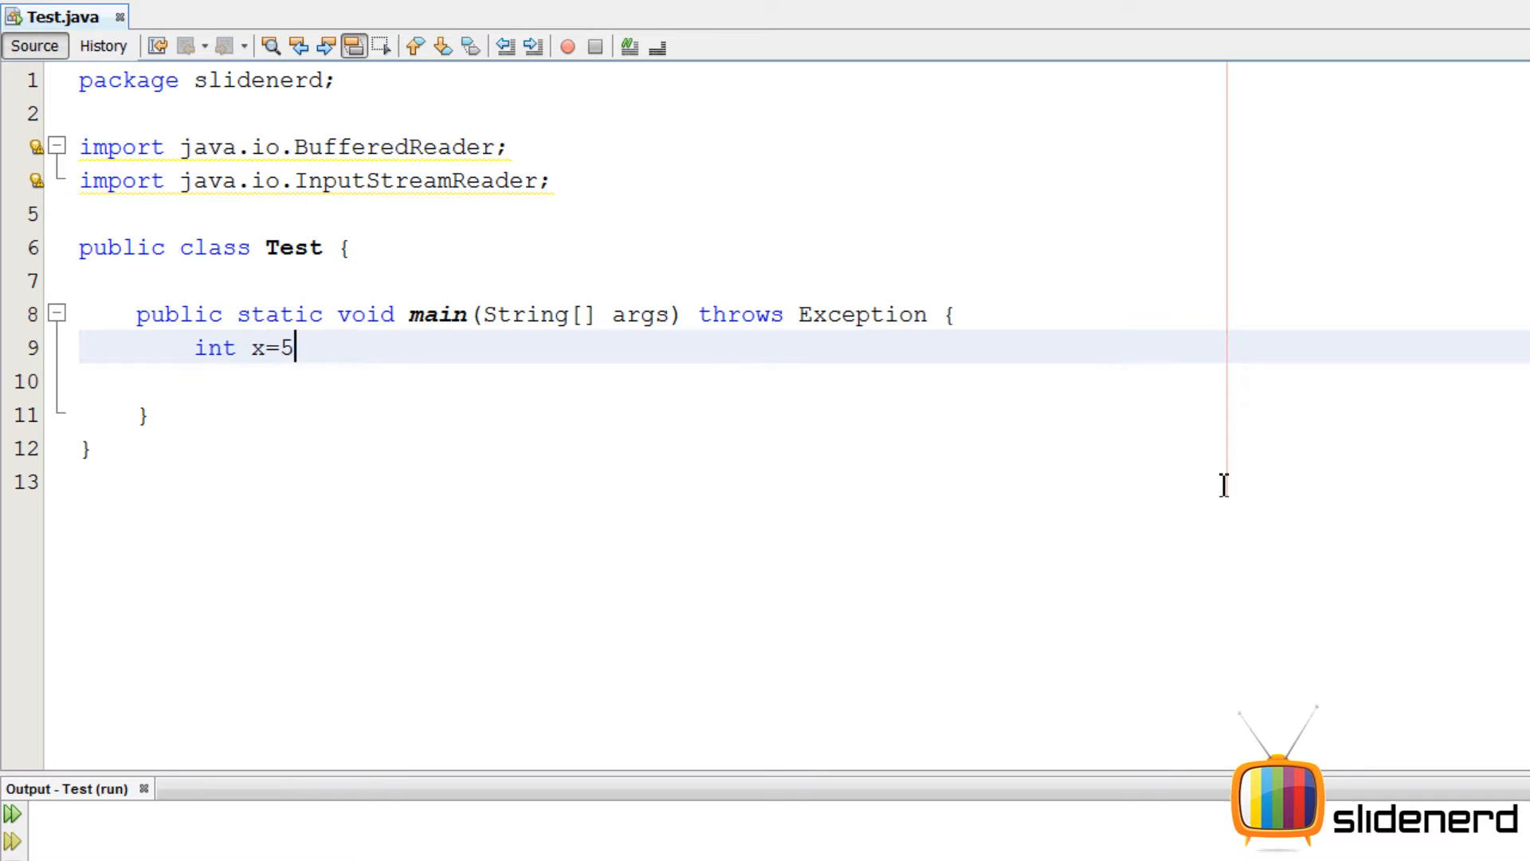
pyautogui.write('4;')
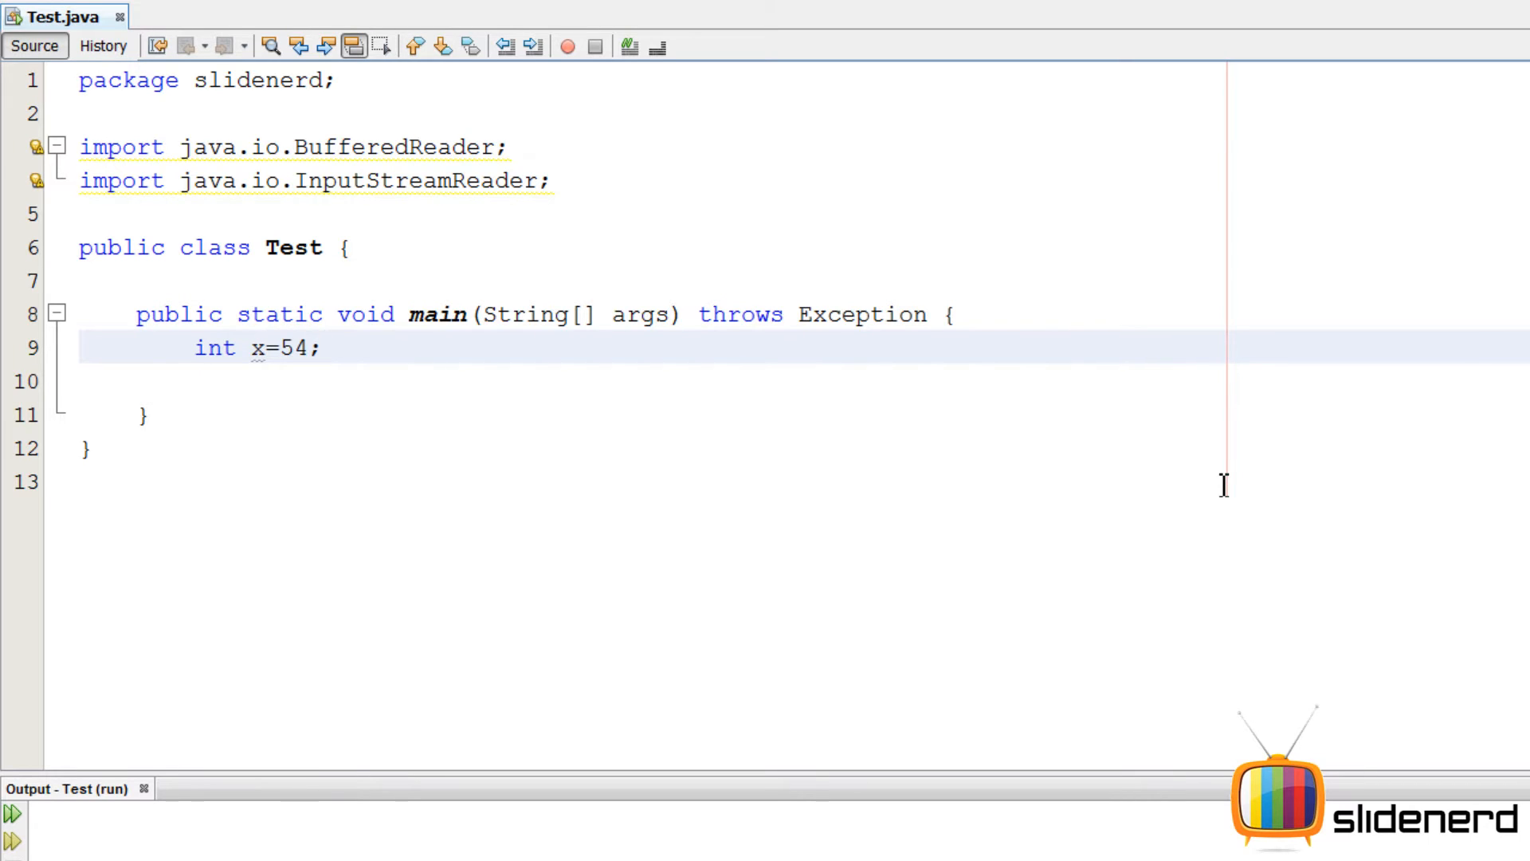
pyautogui.click(325, 347)
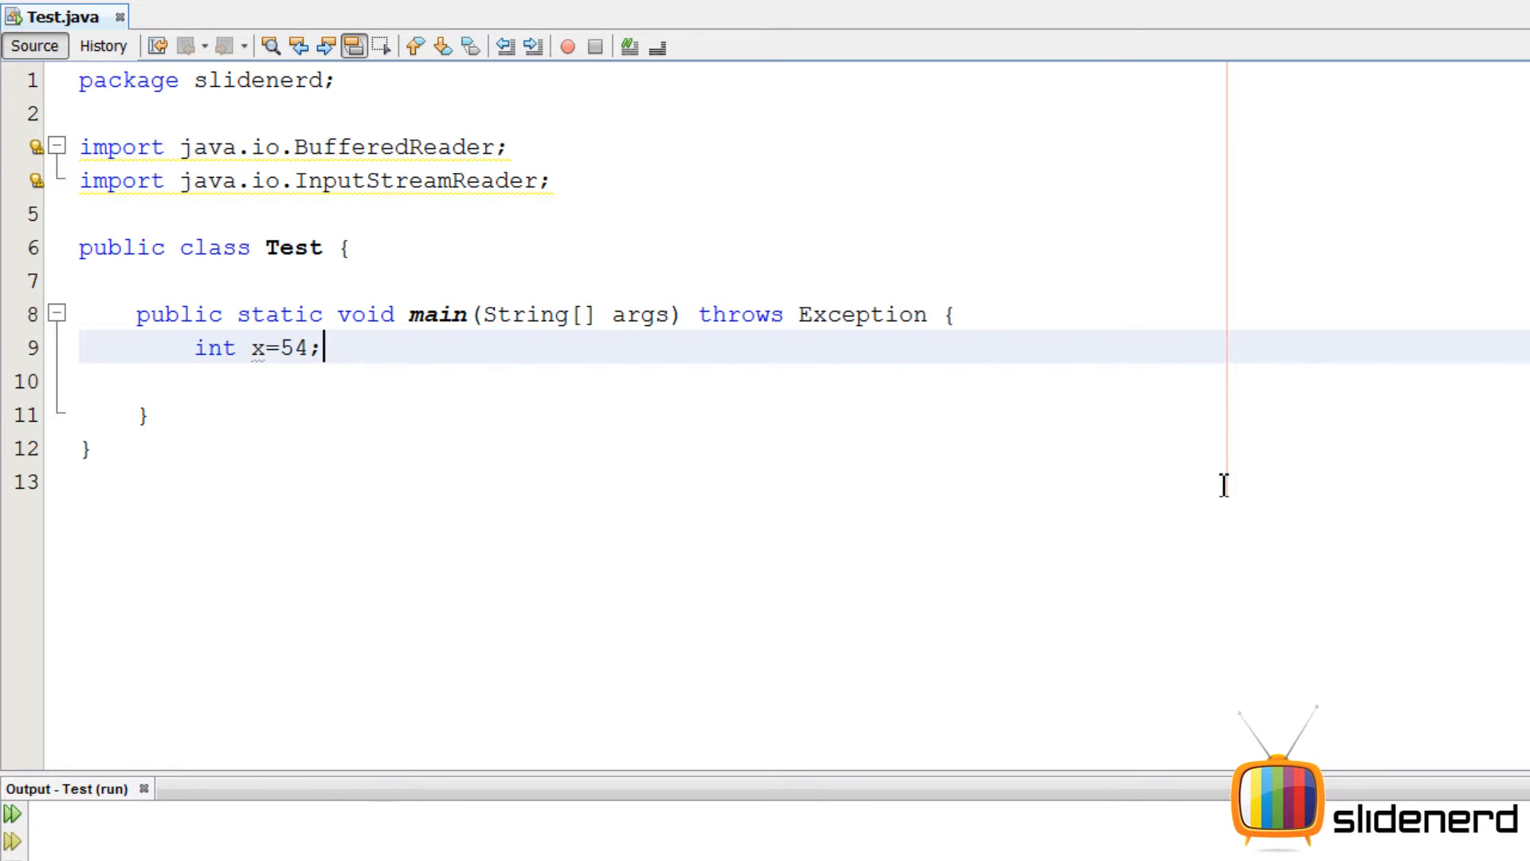
pyautogui.write('0')
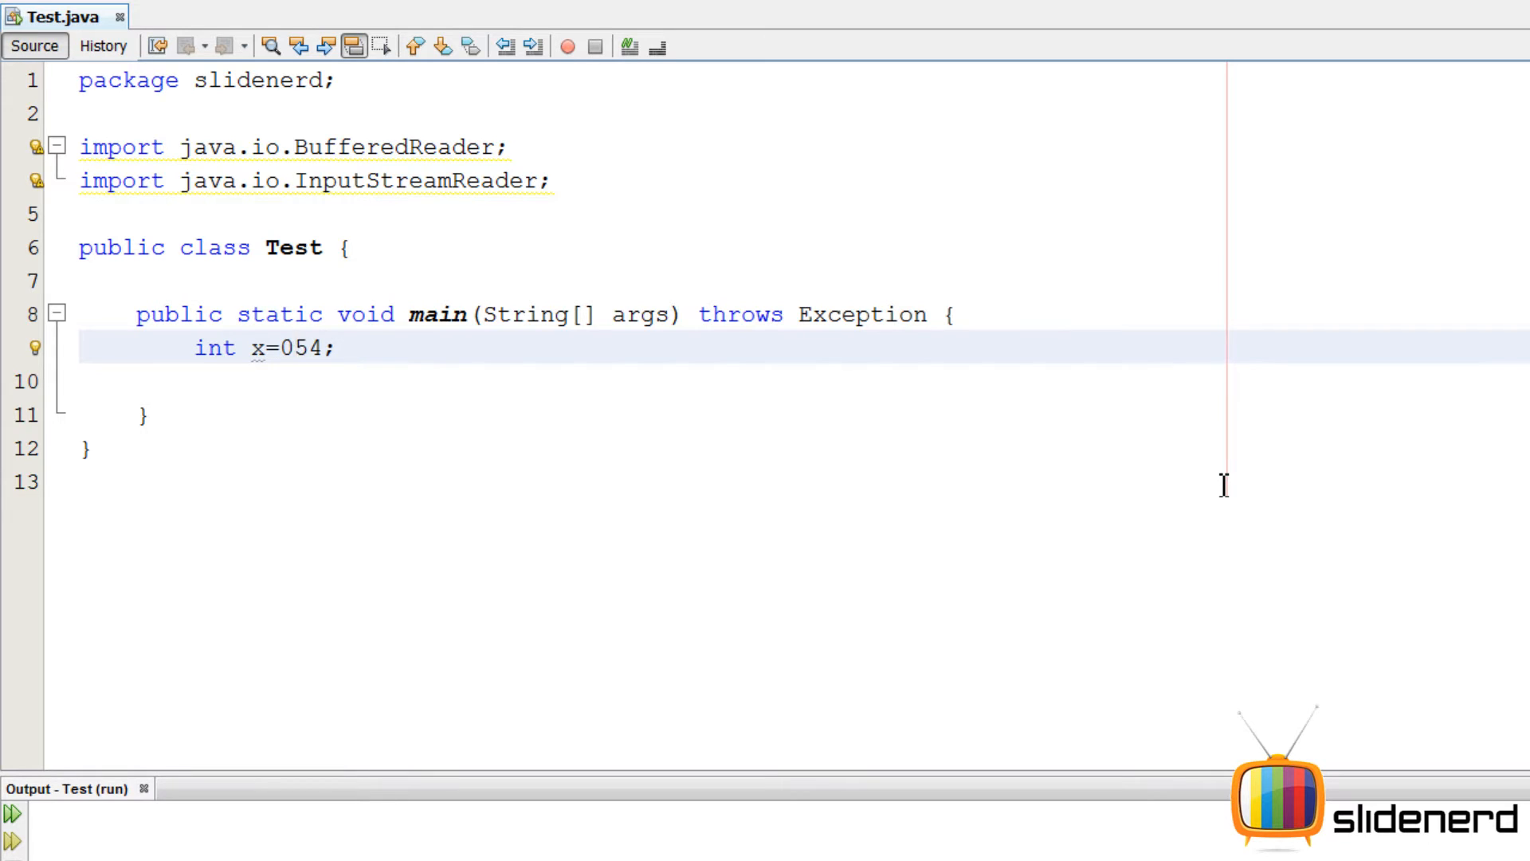
# Add System.out.println(x); on a new line using code completion
pyautogui.press('Enter')
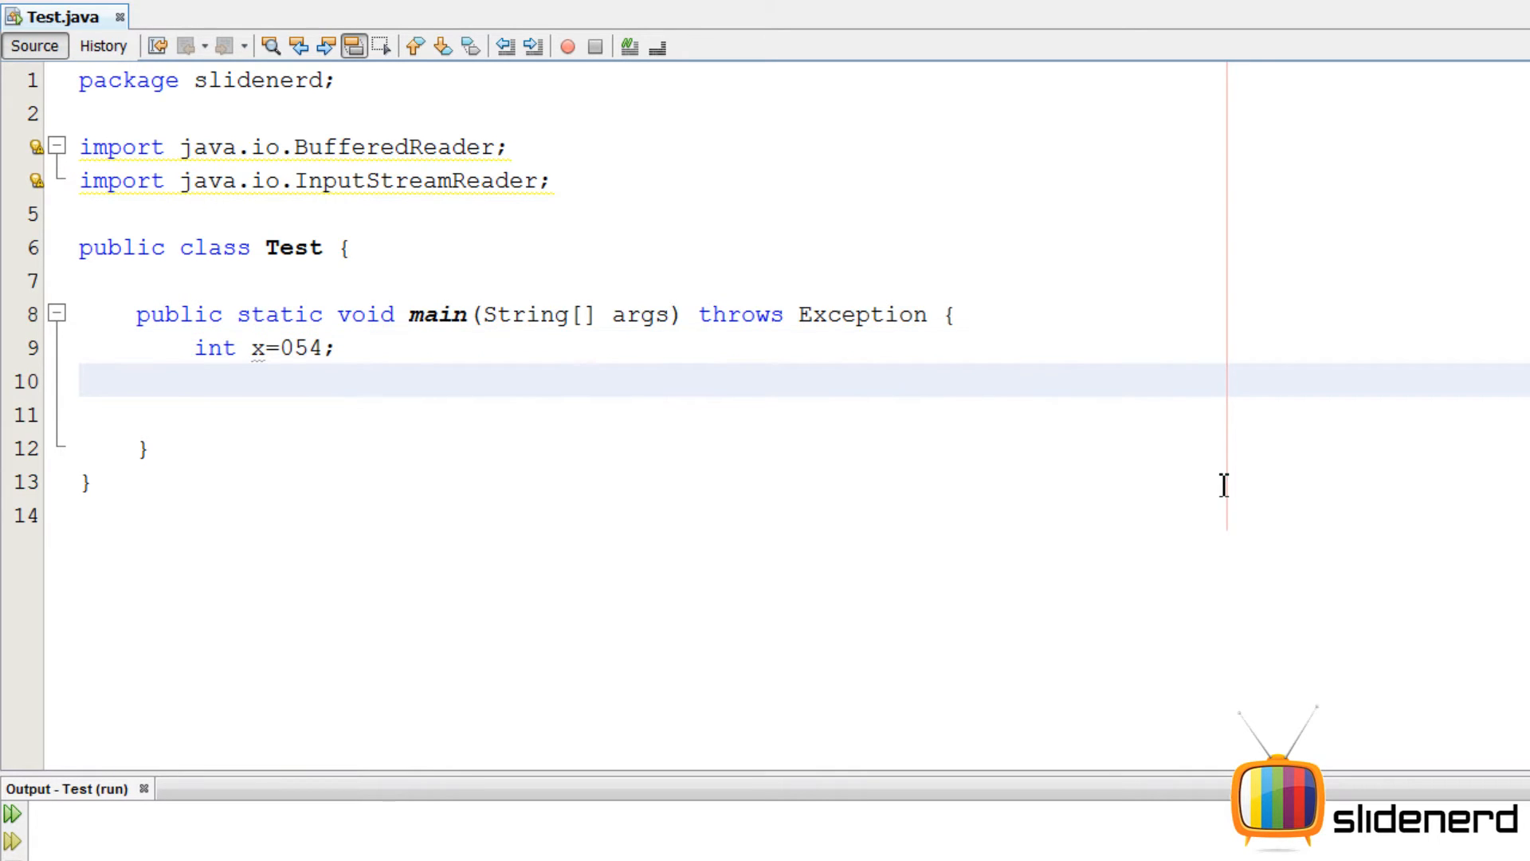
pyautogui.write('System.o')
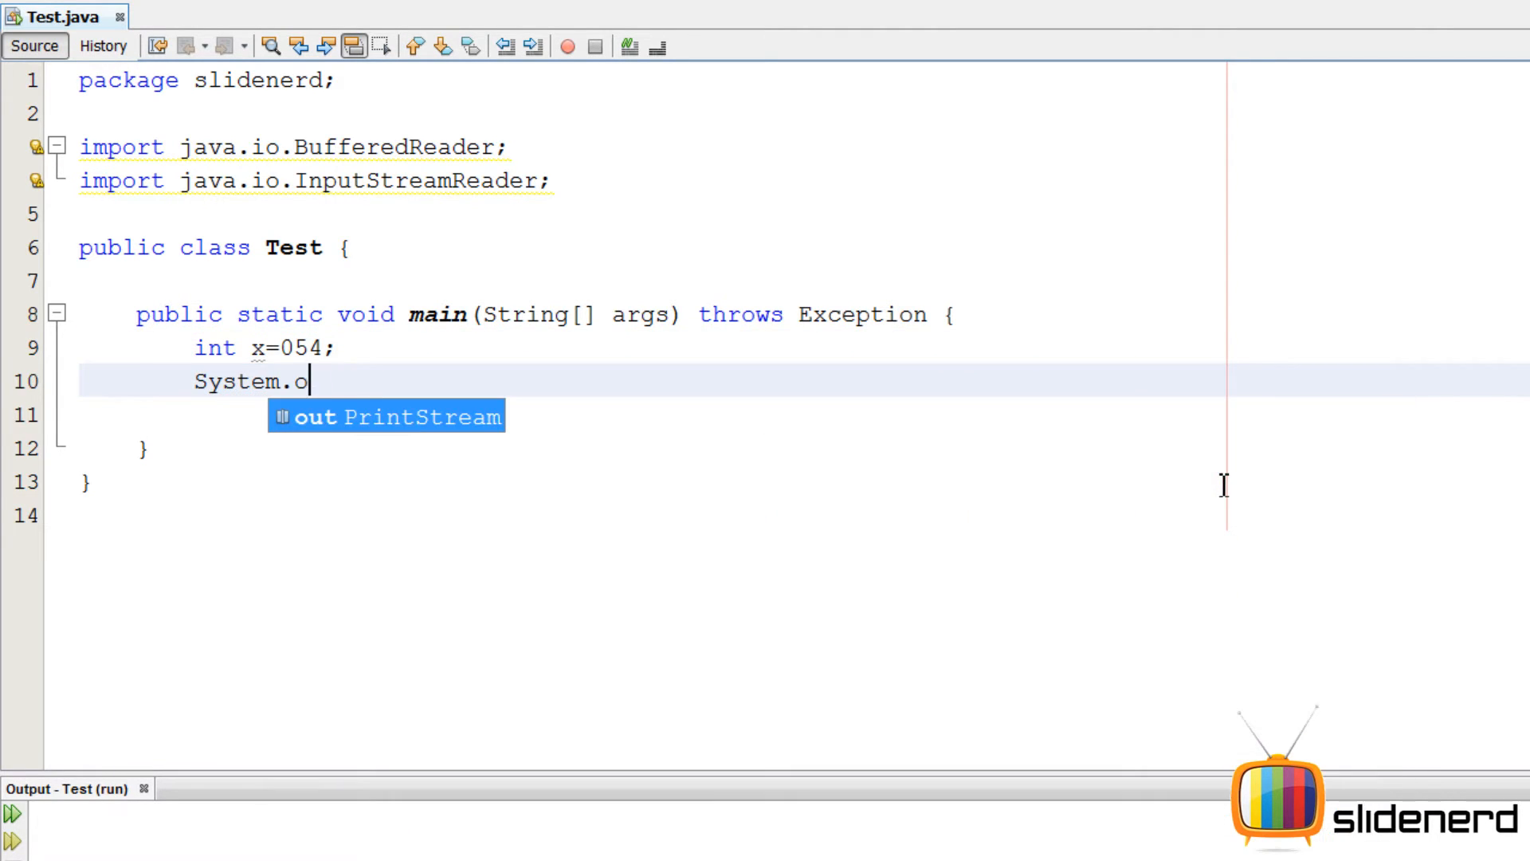
pyautogui.write('ut.println();')
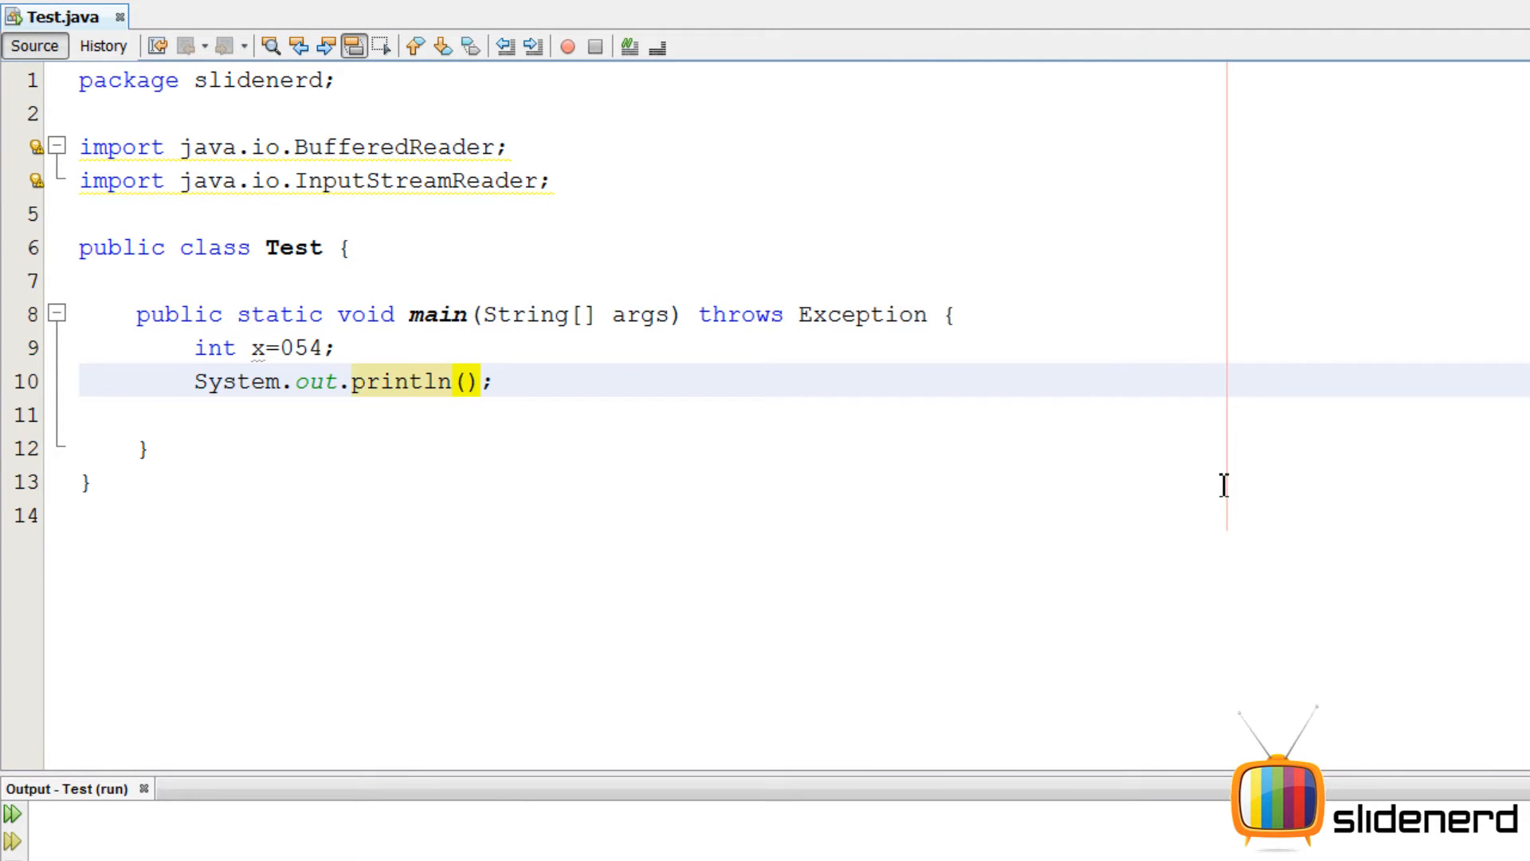
pyautogui.write('x')
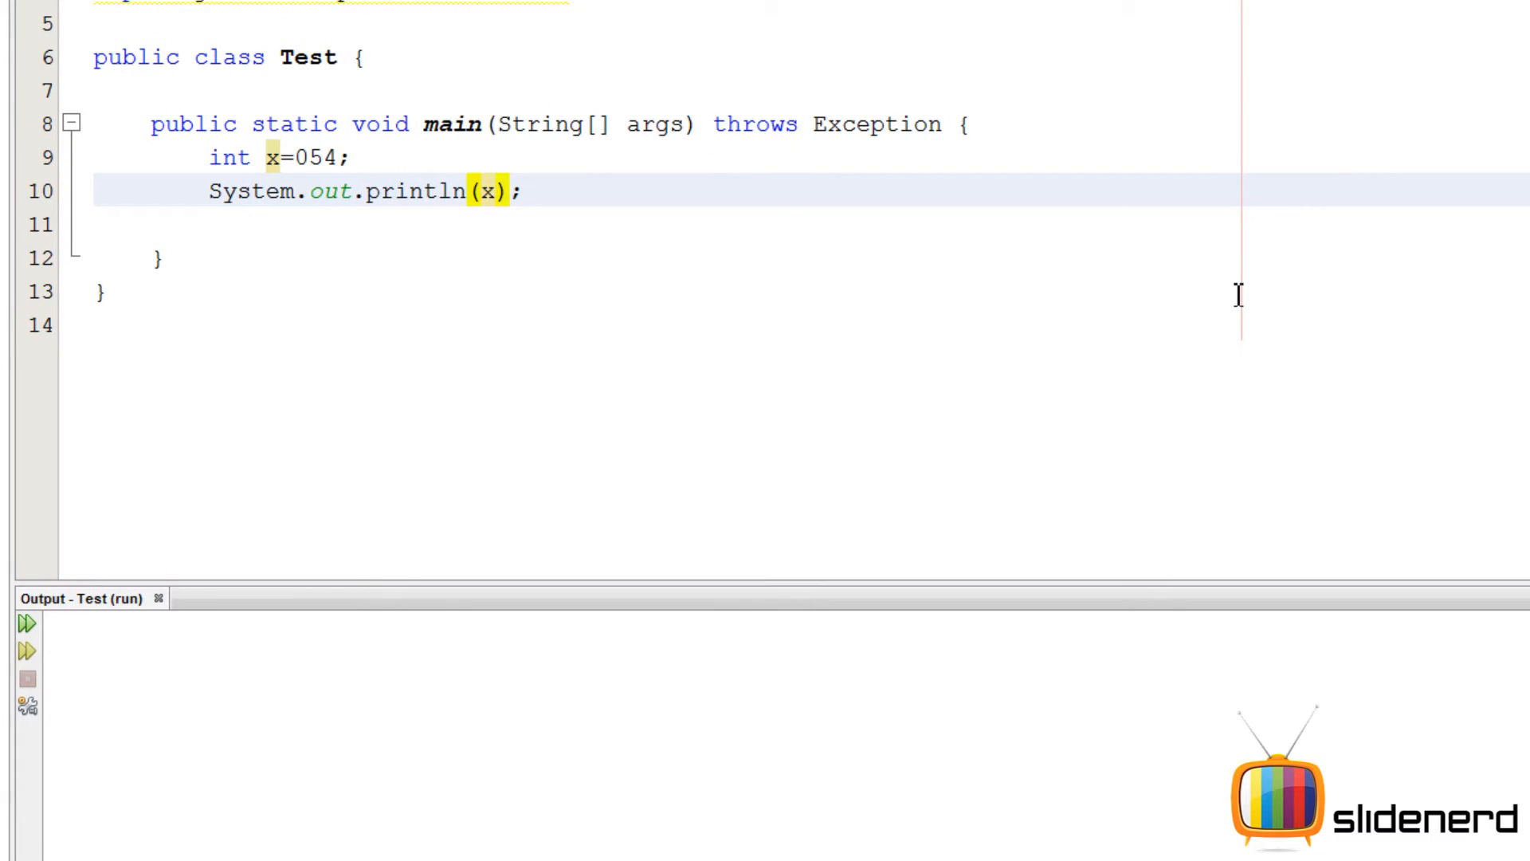
# Run with x=054 (prints 44), then try 08, 10 and 010, which prints 8
pyautogui.click(27, 623)
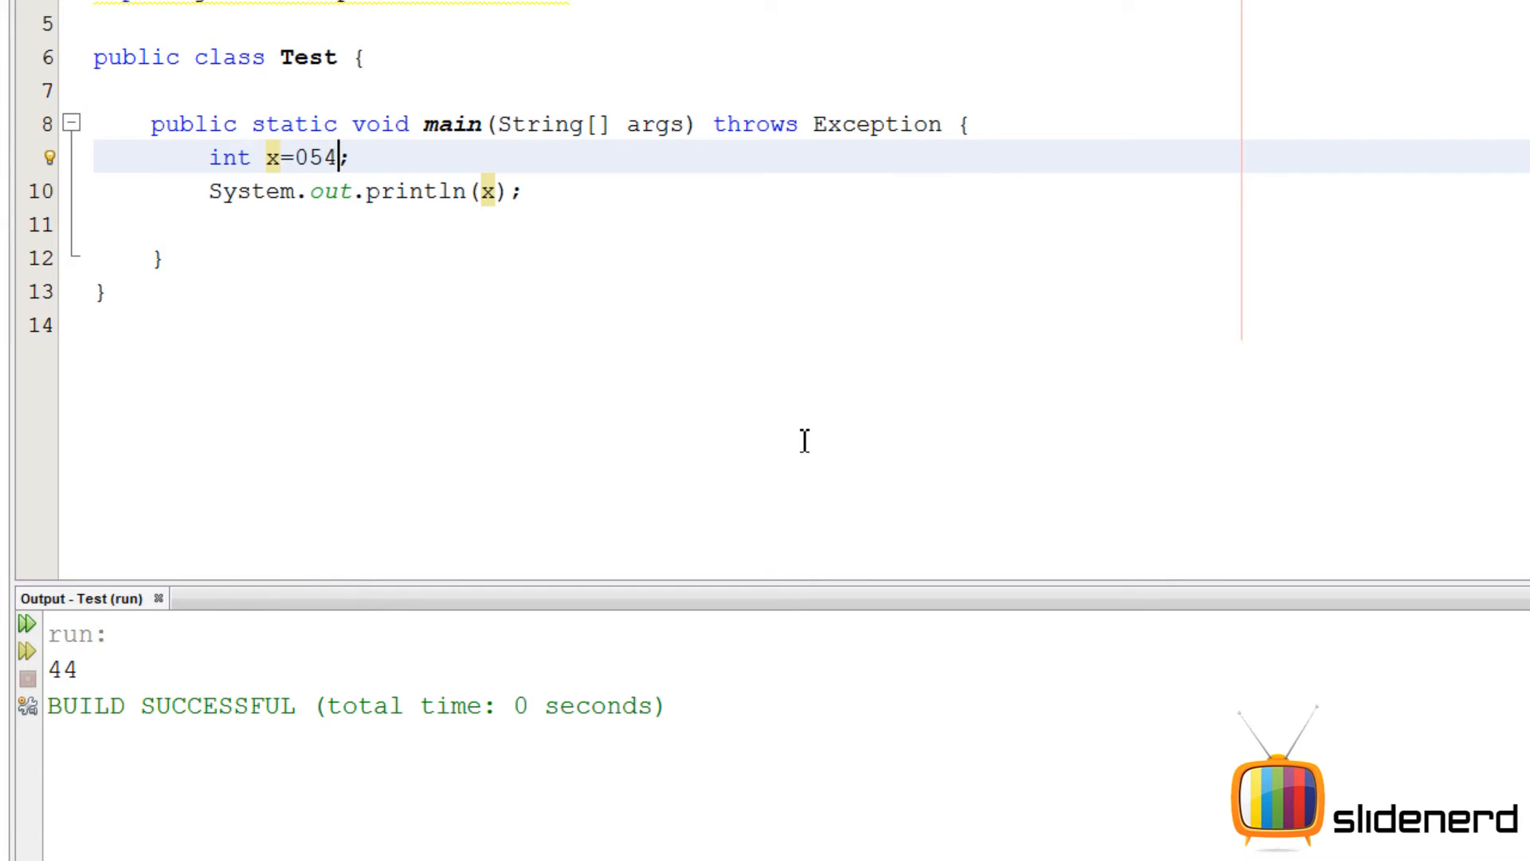
pyautogui.write('08')
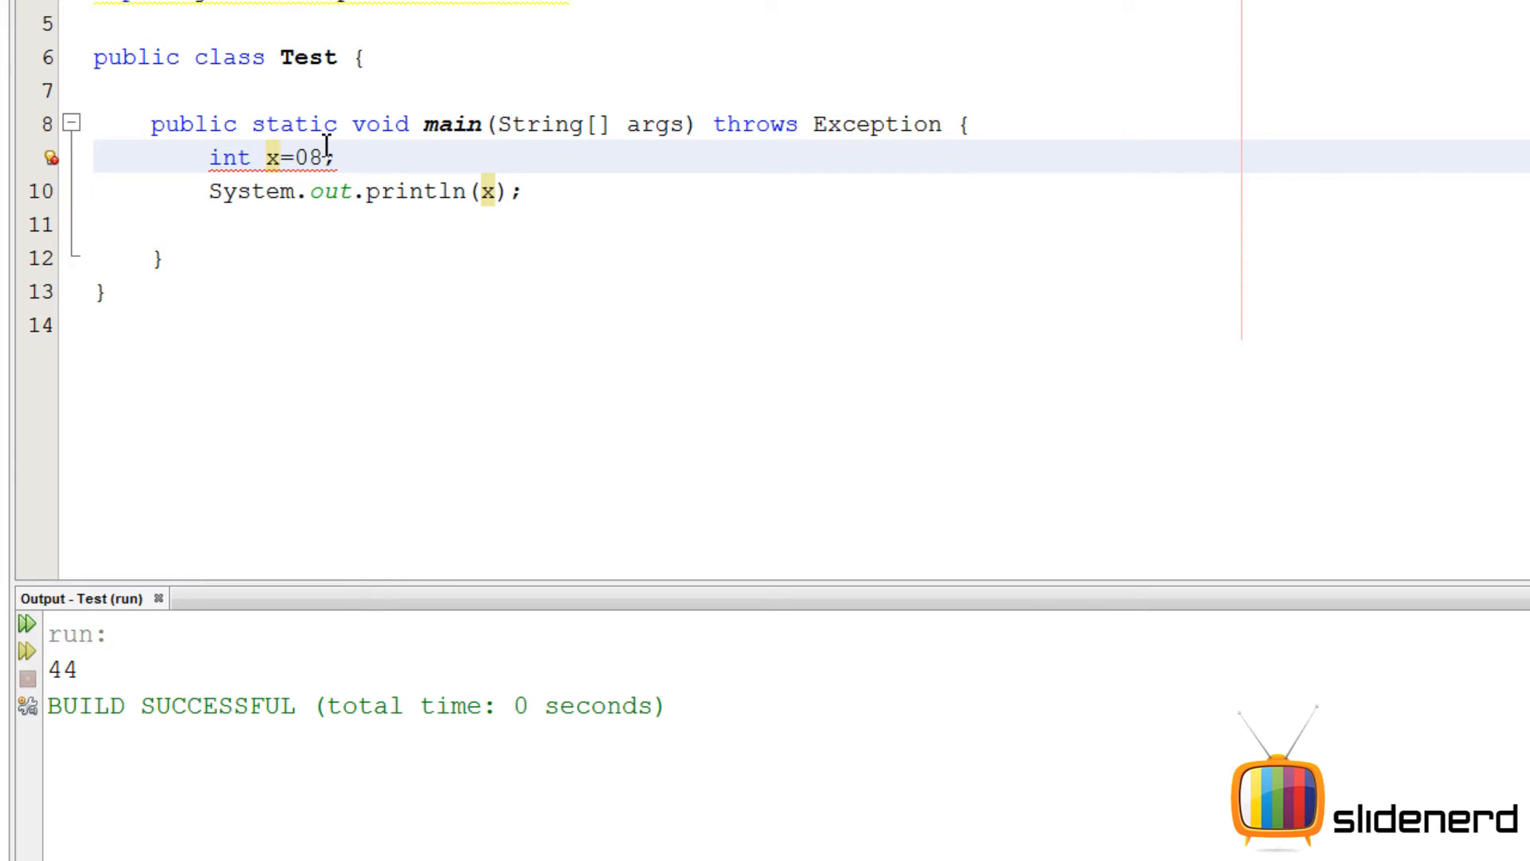
pyautogui.moveTo(722, 553)
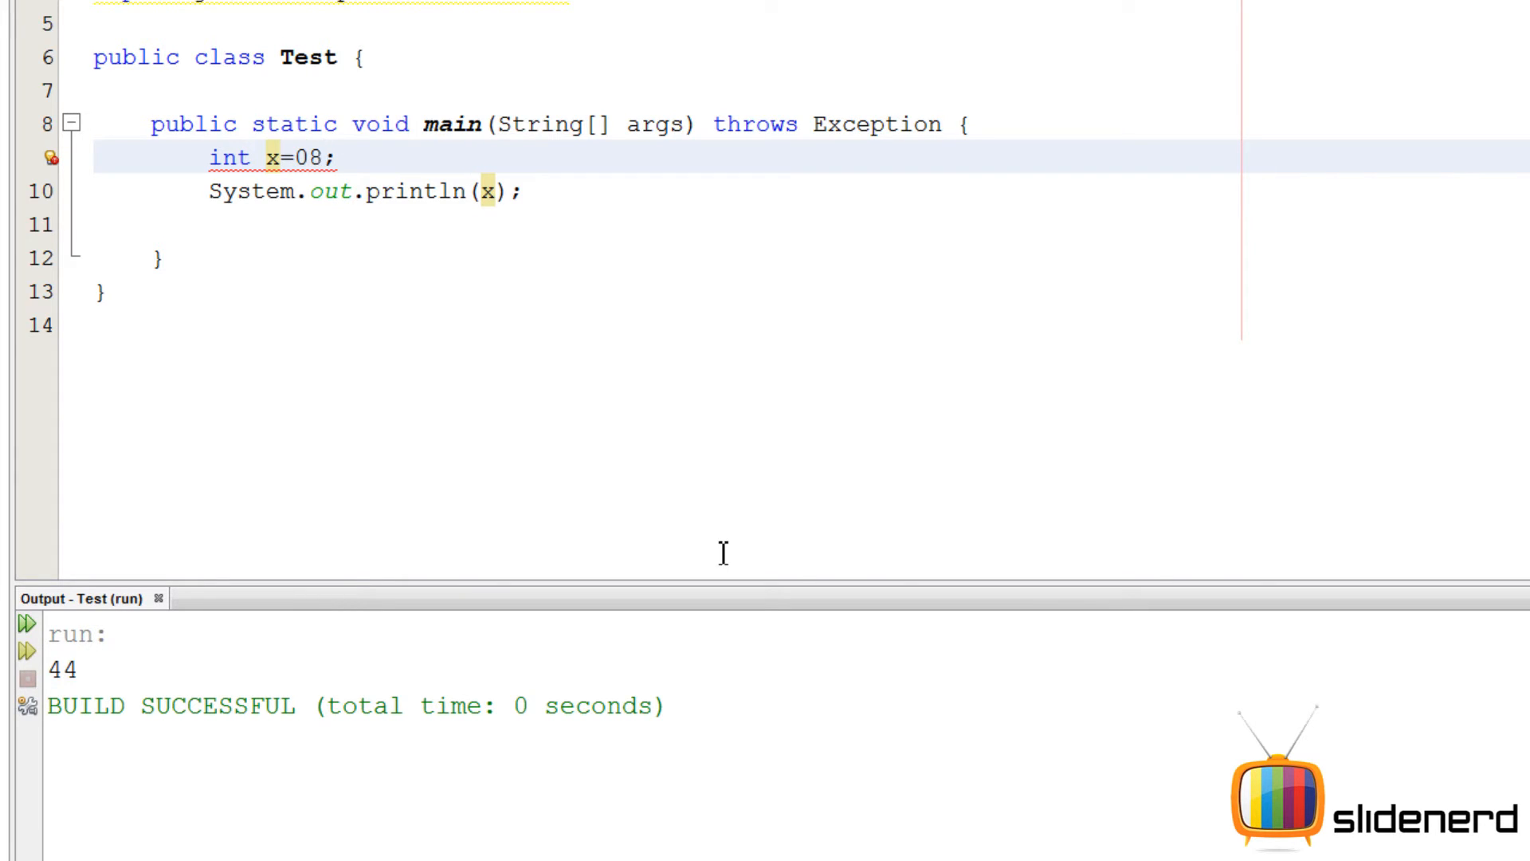
pyautogui.write('1')
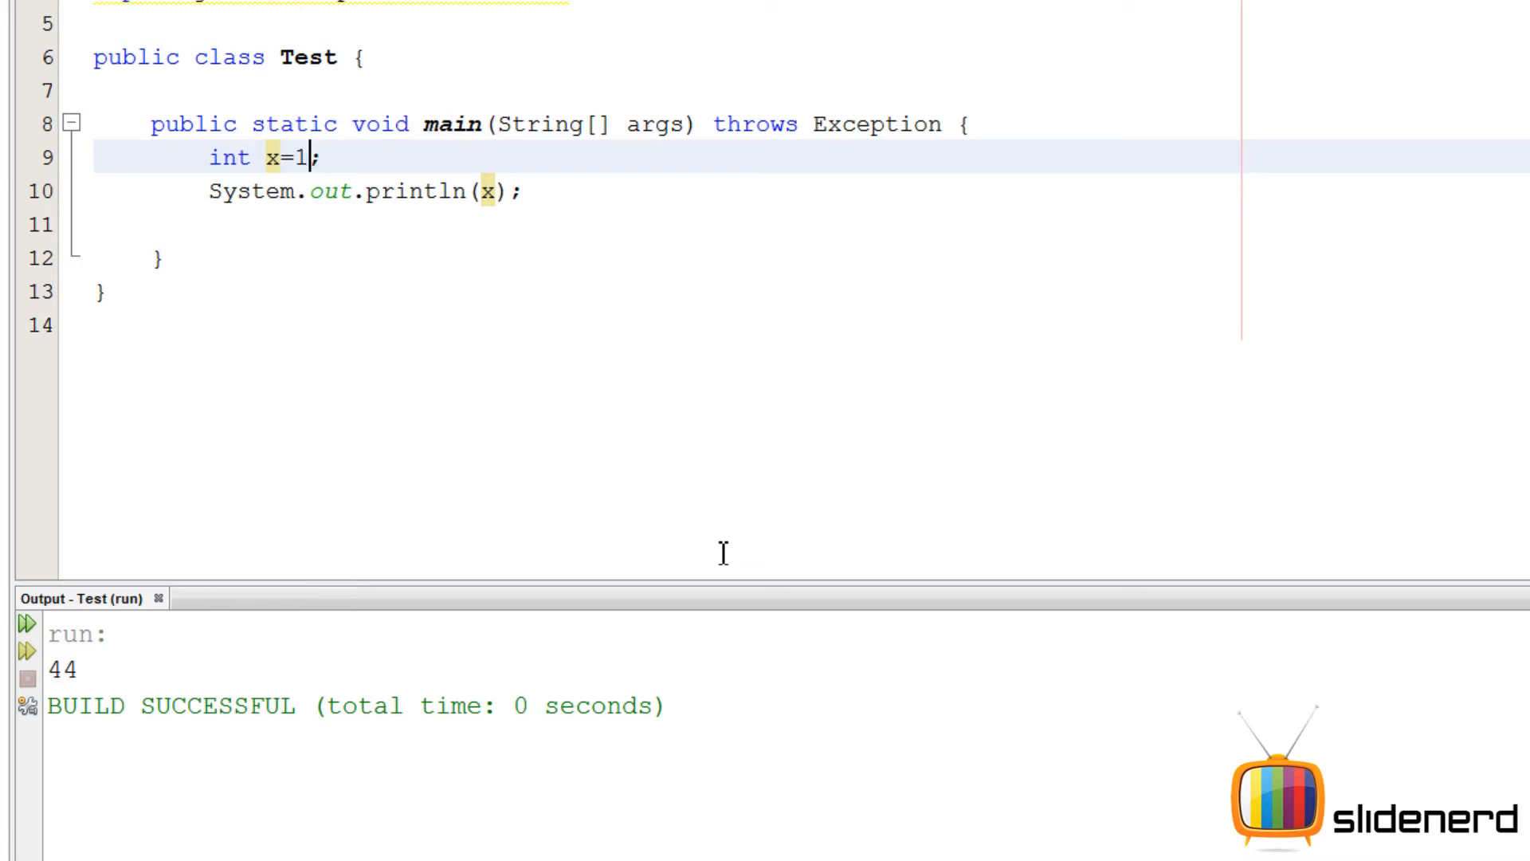
pyautogui.write('0')
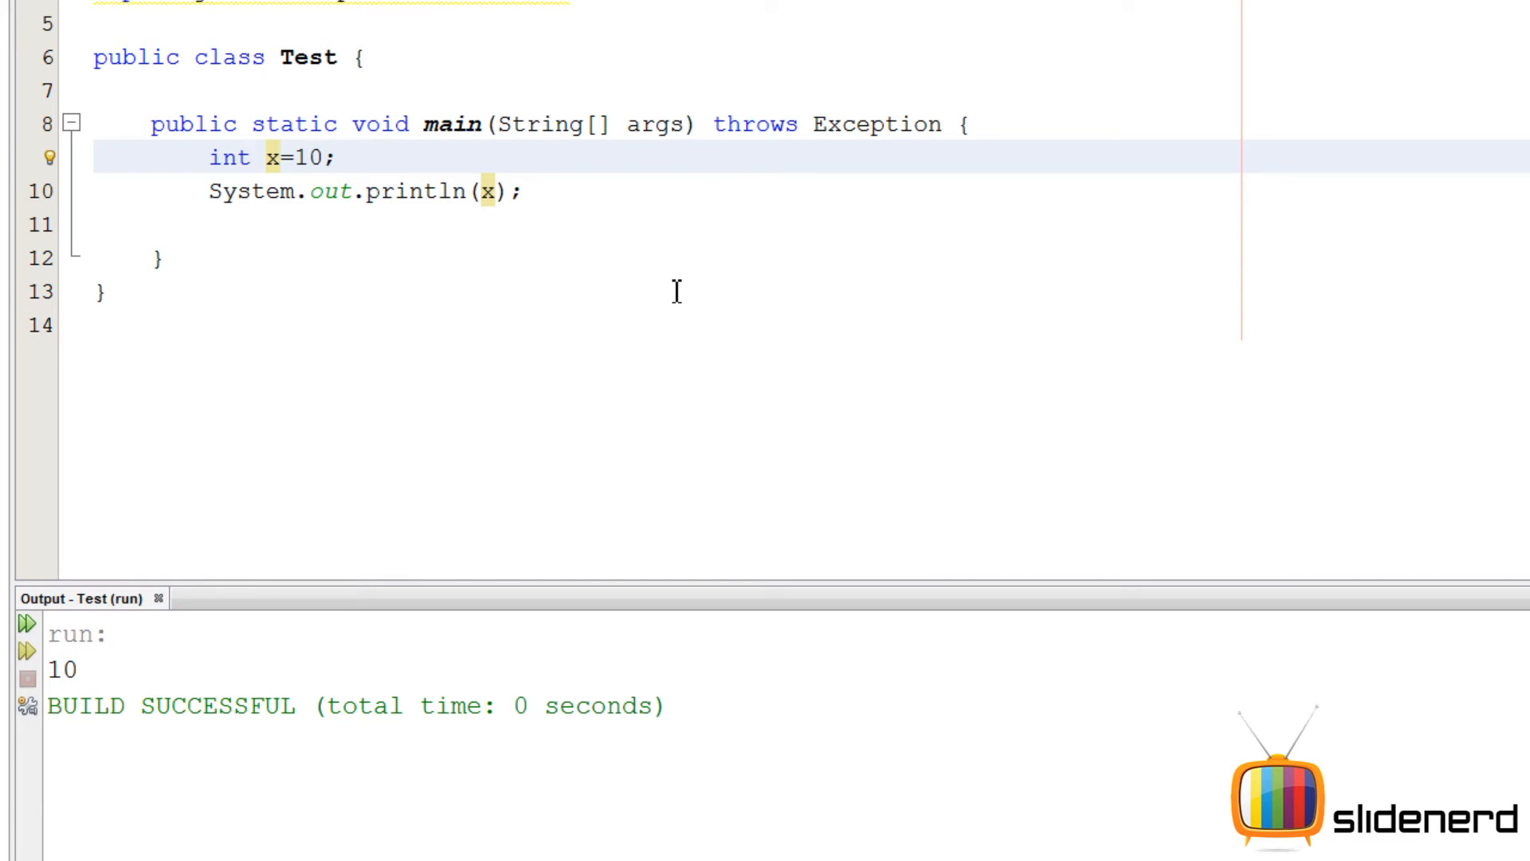
pyautogui.write('0')
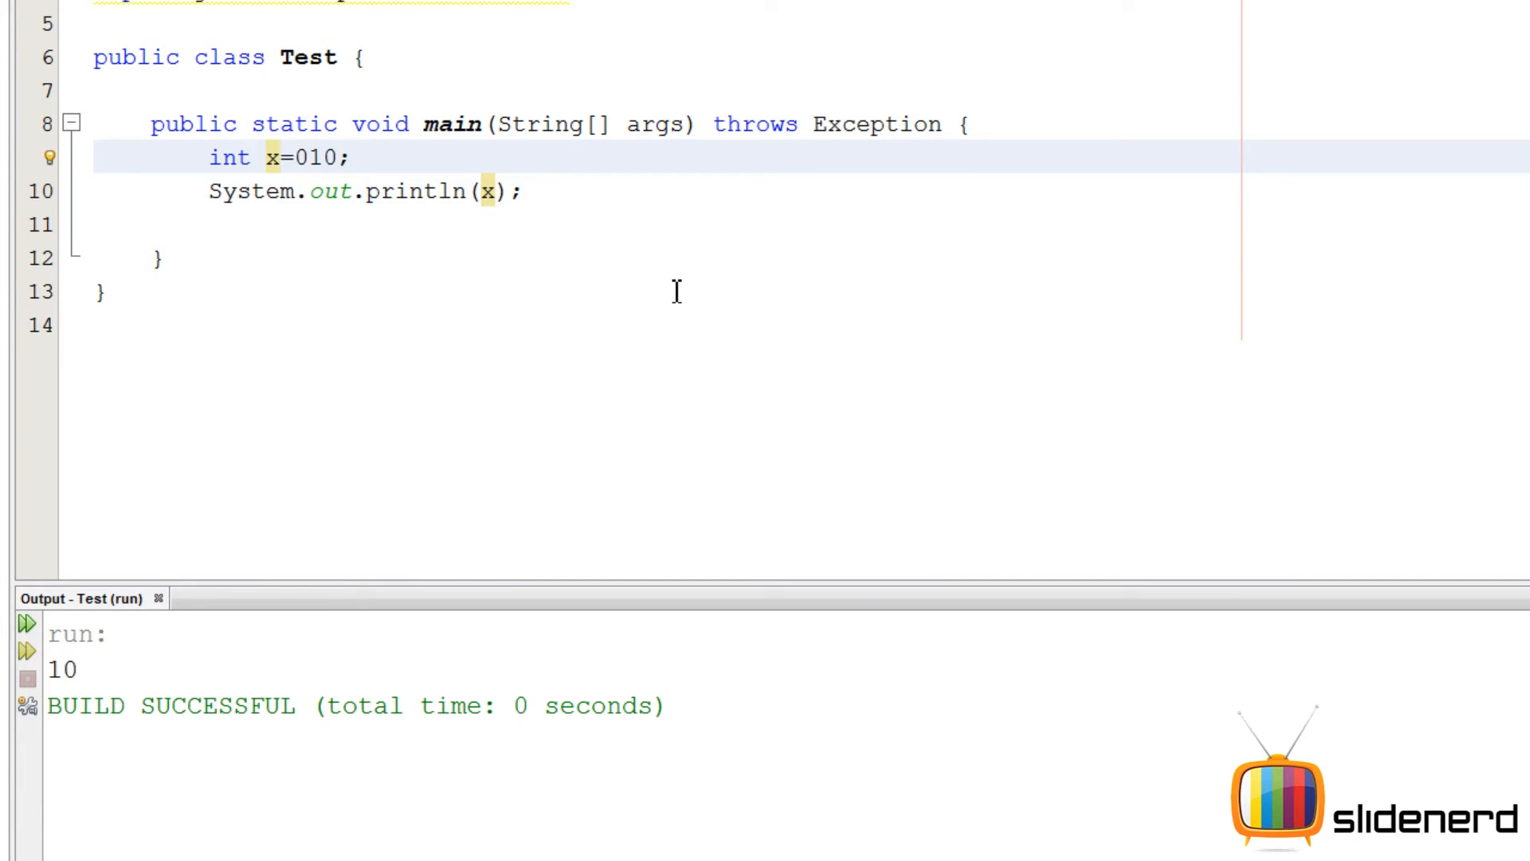
pyautogui.click(299, 157)
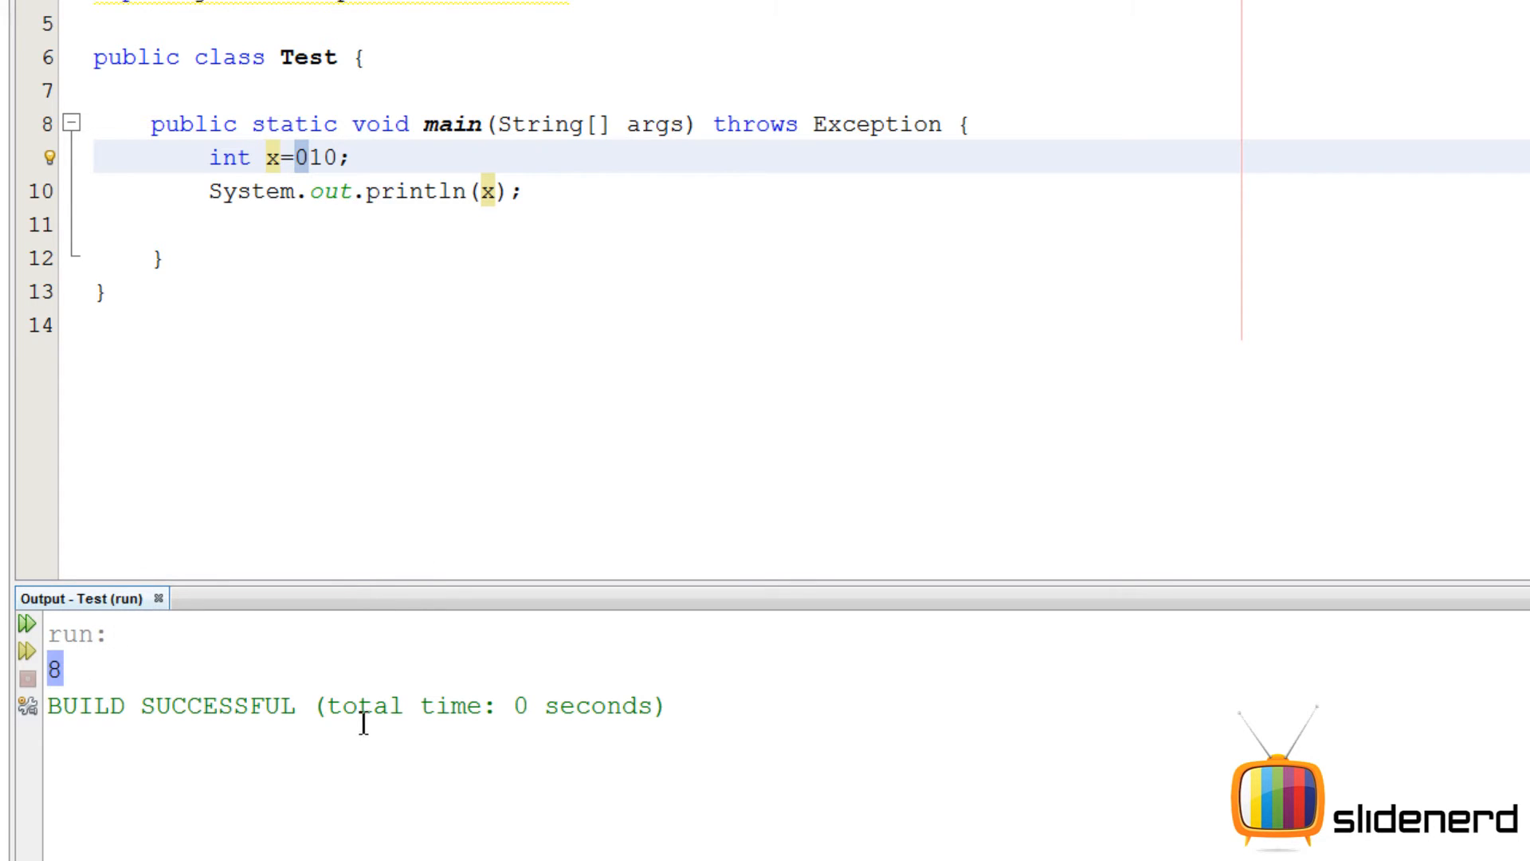
pyautogui.moveTo(508, 191)
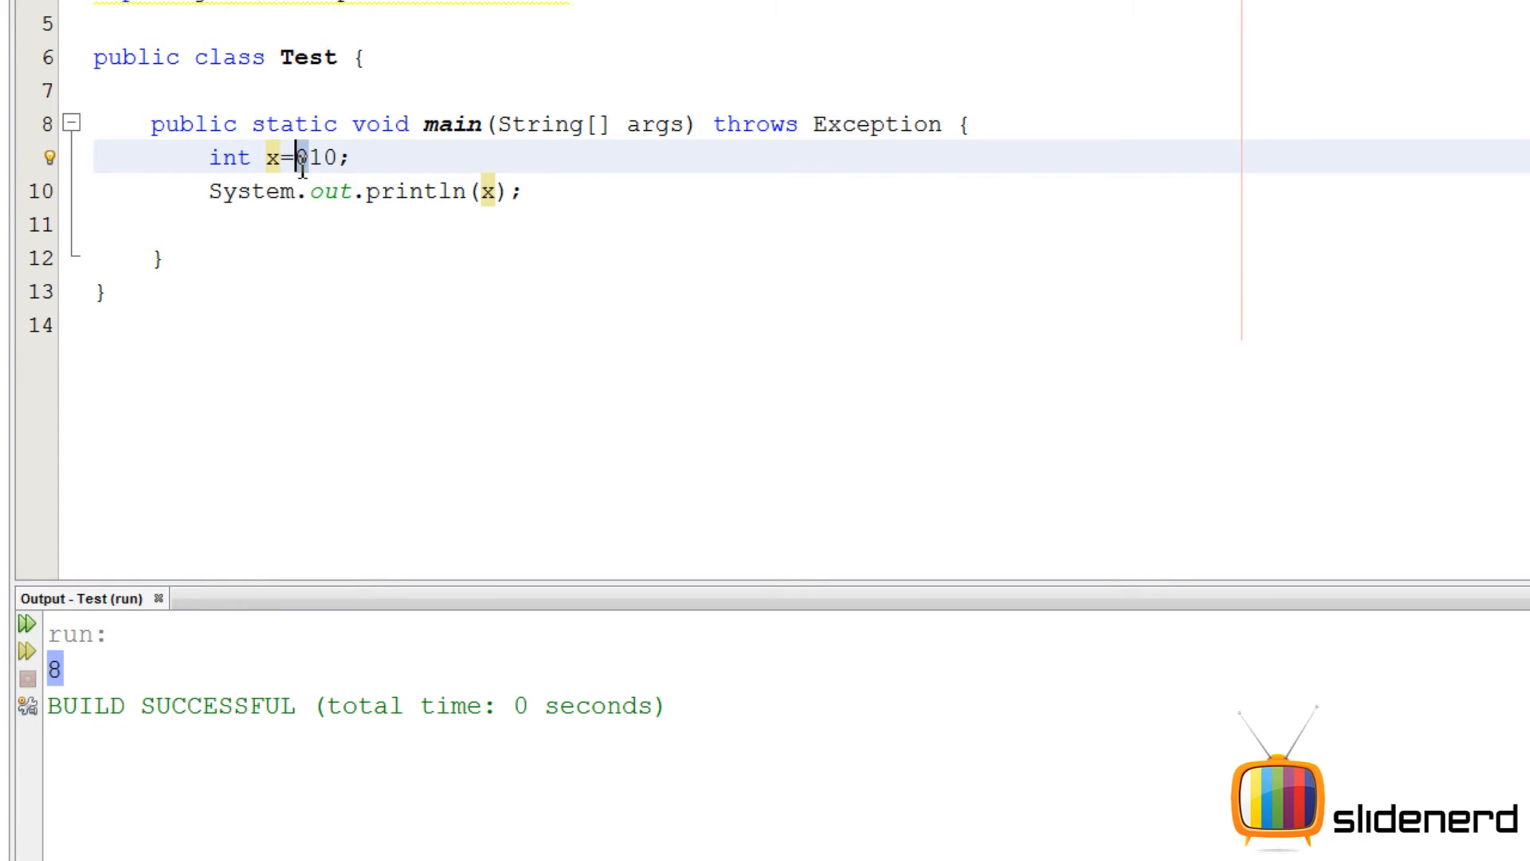
pyautogui.moveTo(497, 404)
pyautogui.write('System.out.println("Enter only octal no");')
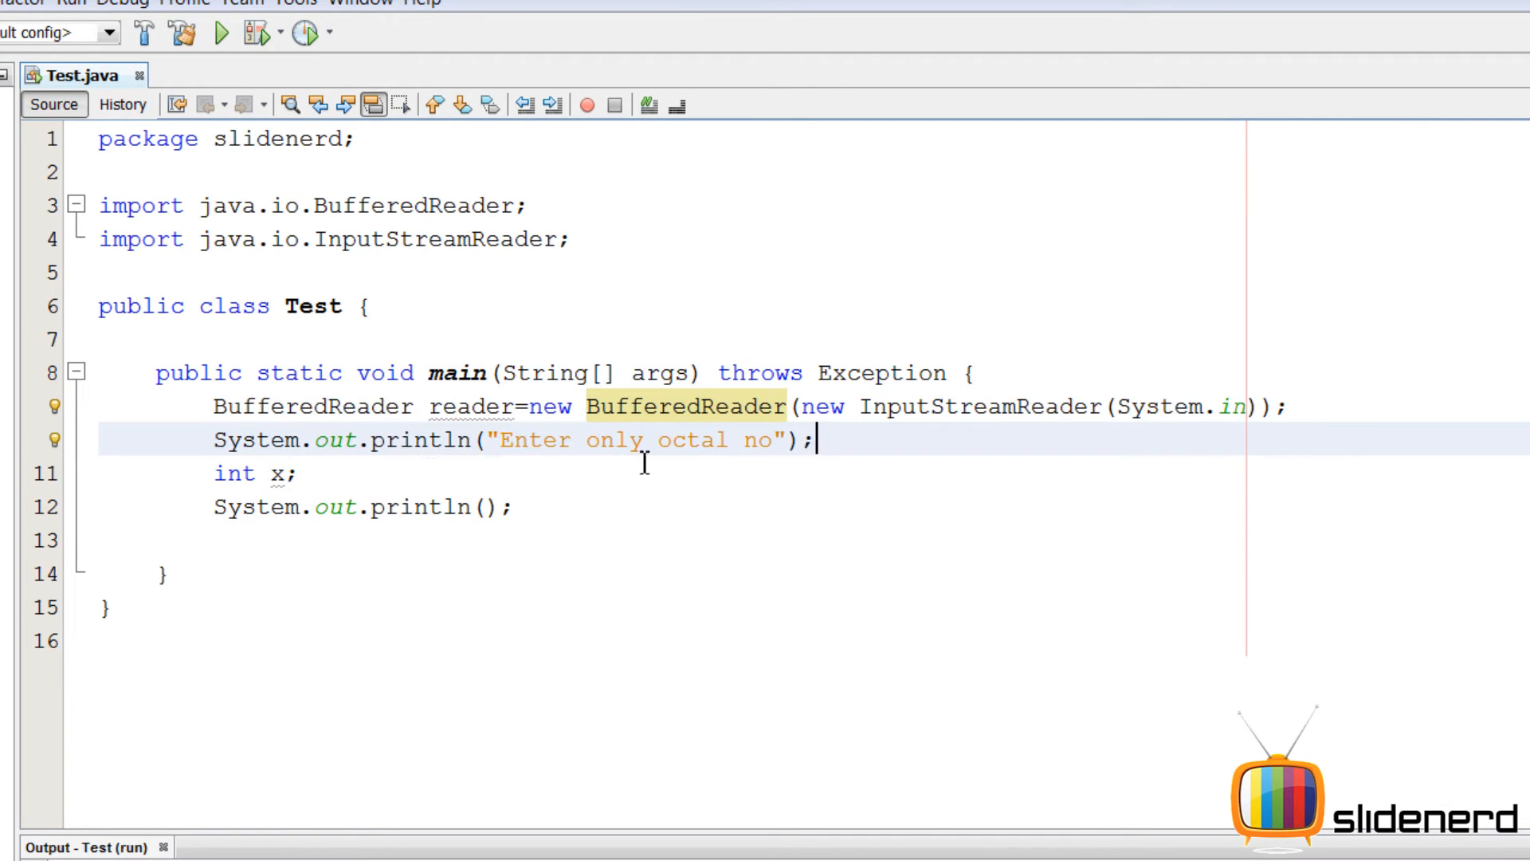
# Assign x = Integer.parseInt(reader.readLine(), 8) and print x
pyautogui.click(387, 473)
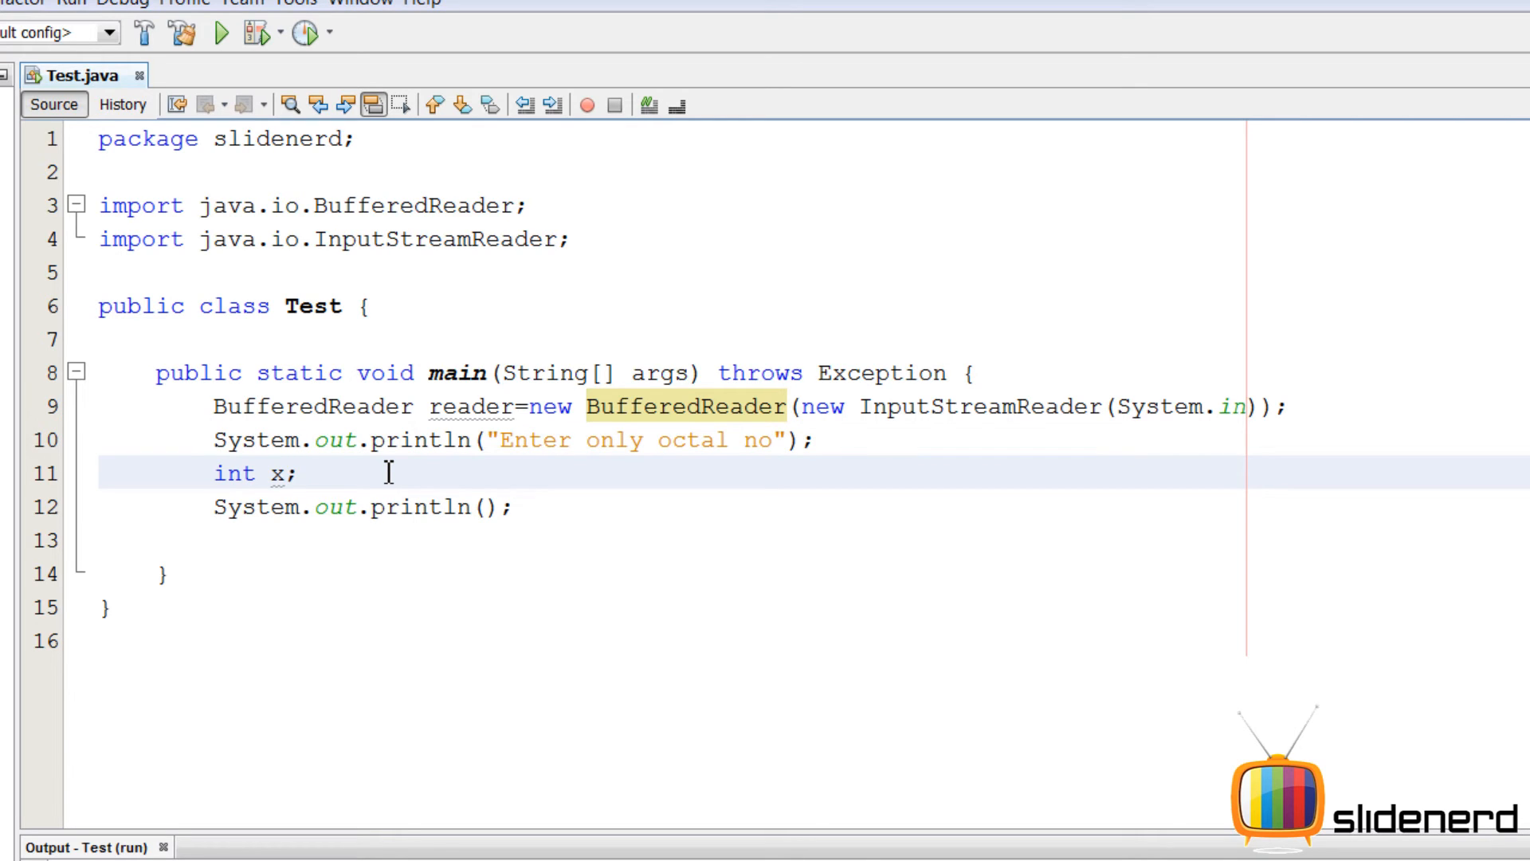
pyautogui.write('=Integer')
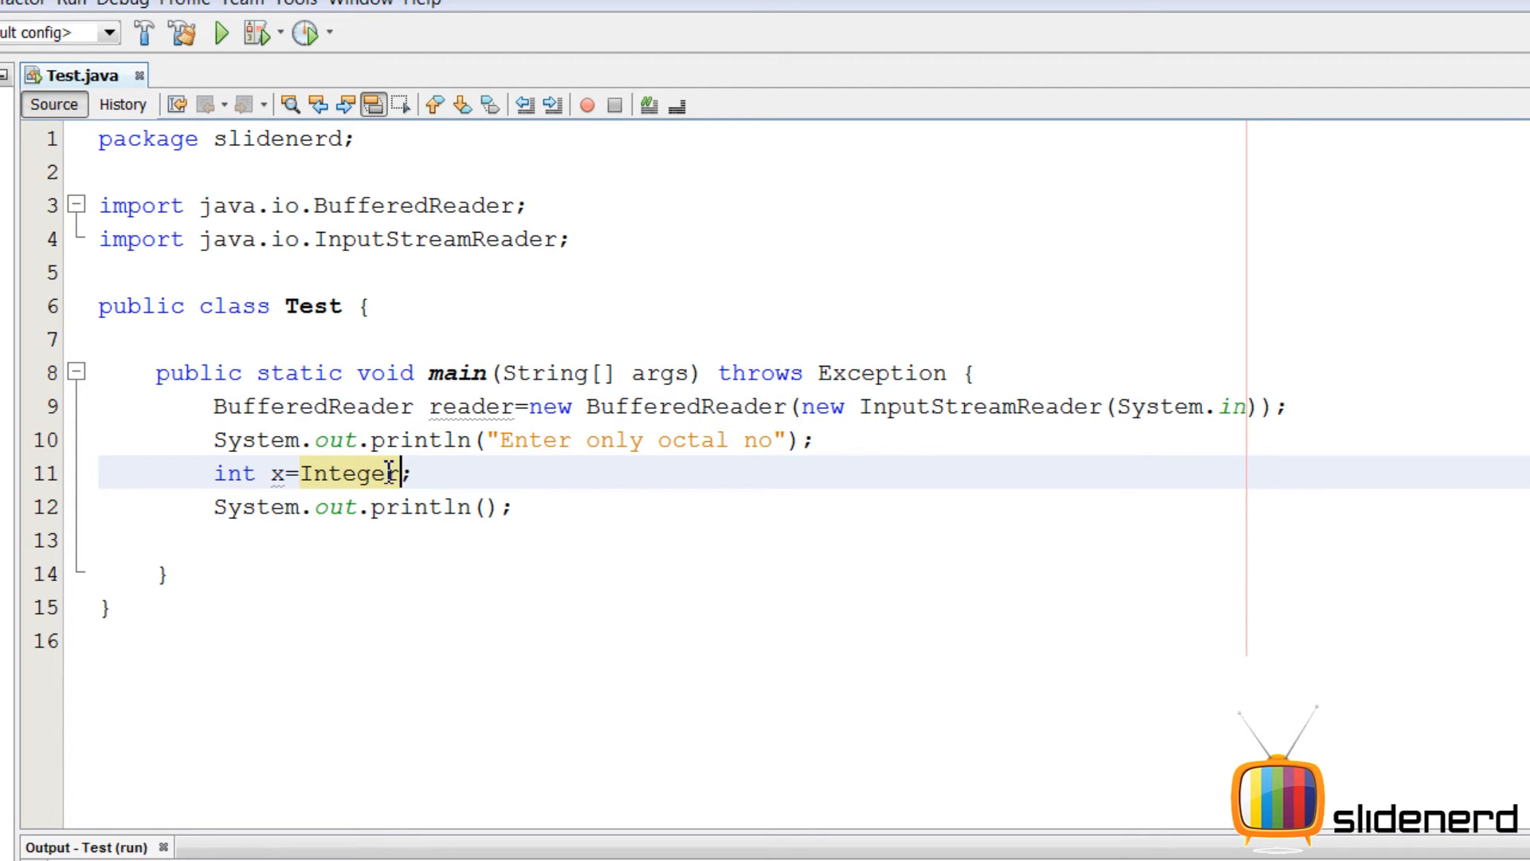
pyautogui.write('.parseInt(reader')
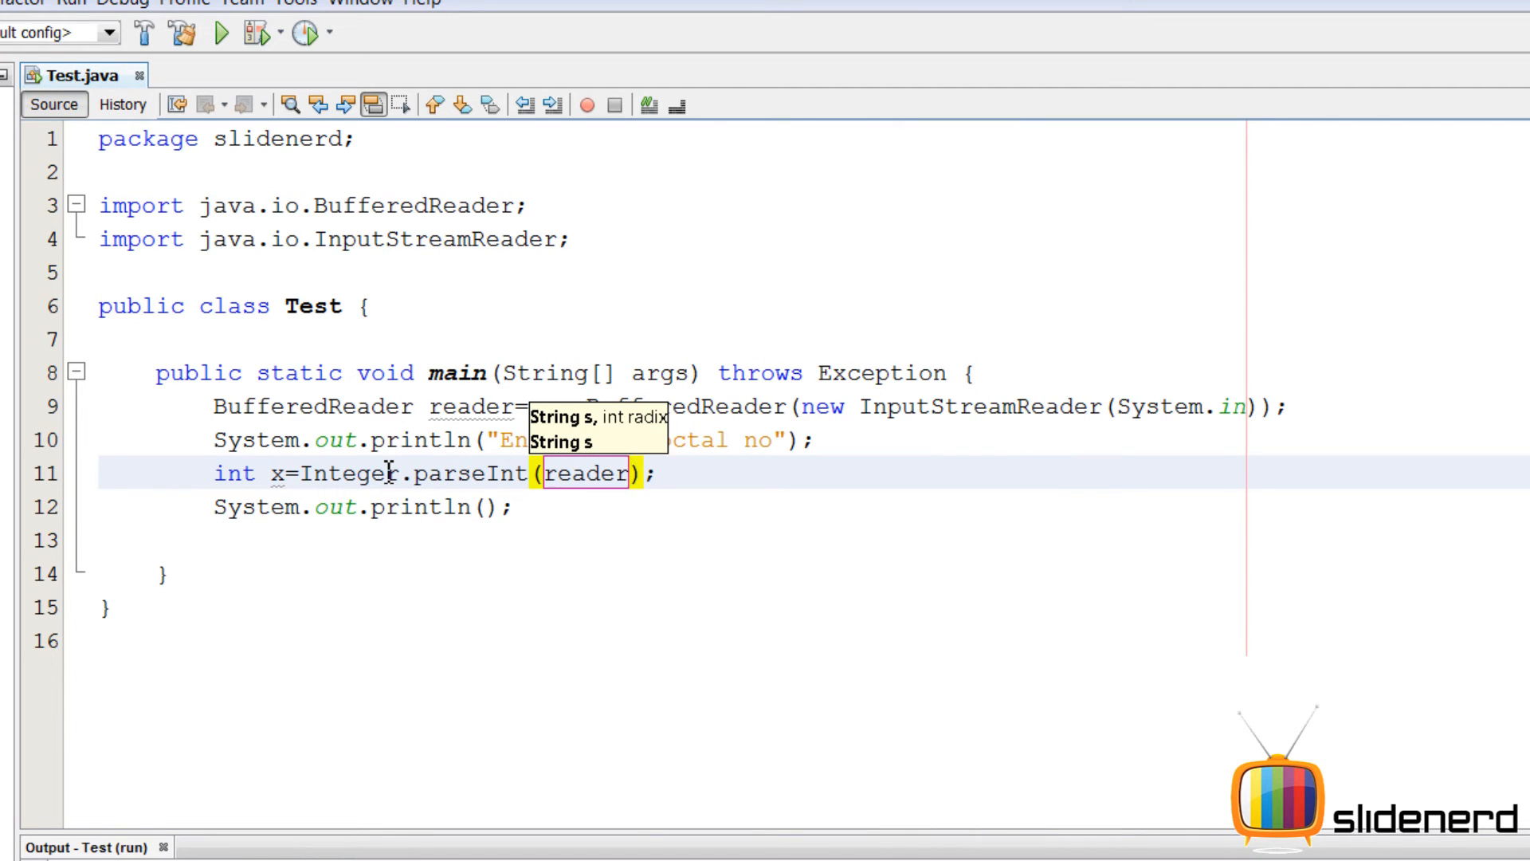
pyautogui.write('.readLine(')
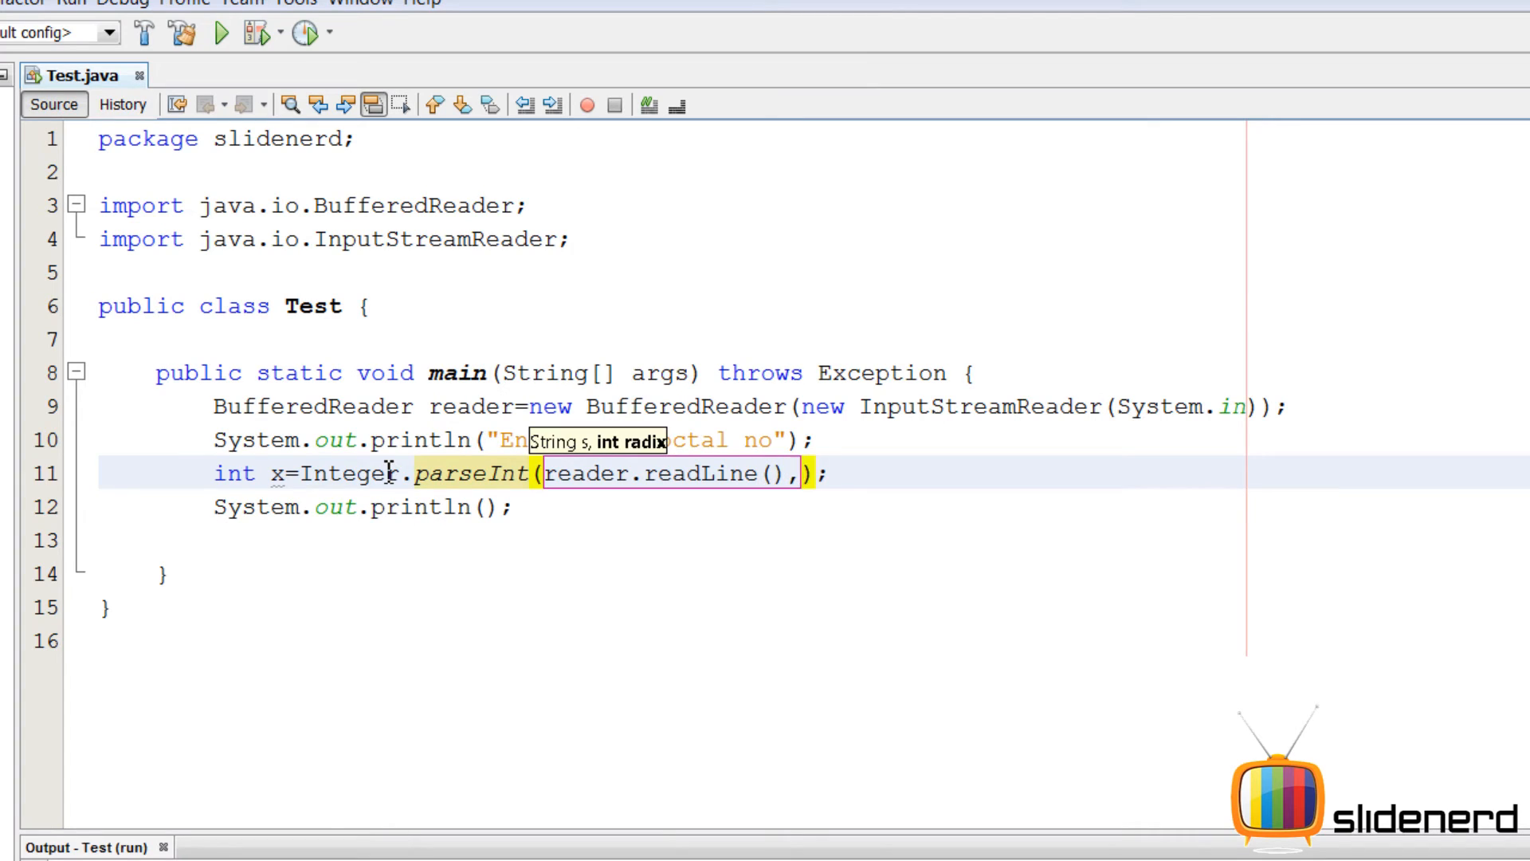
pyautogui.write(',8')
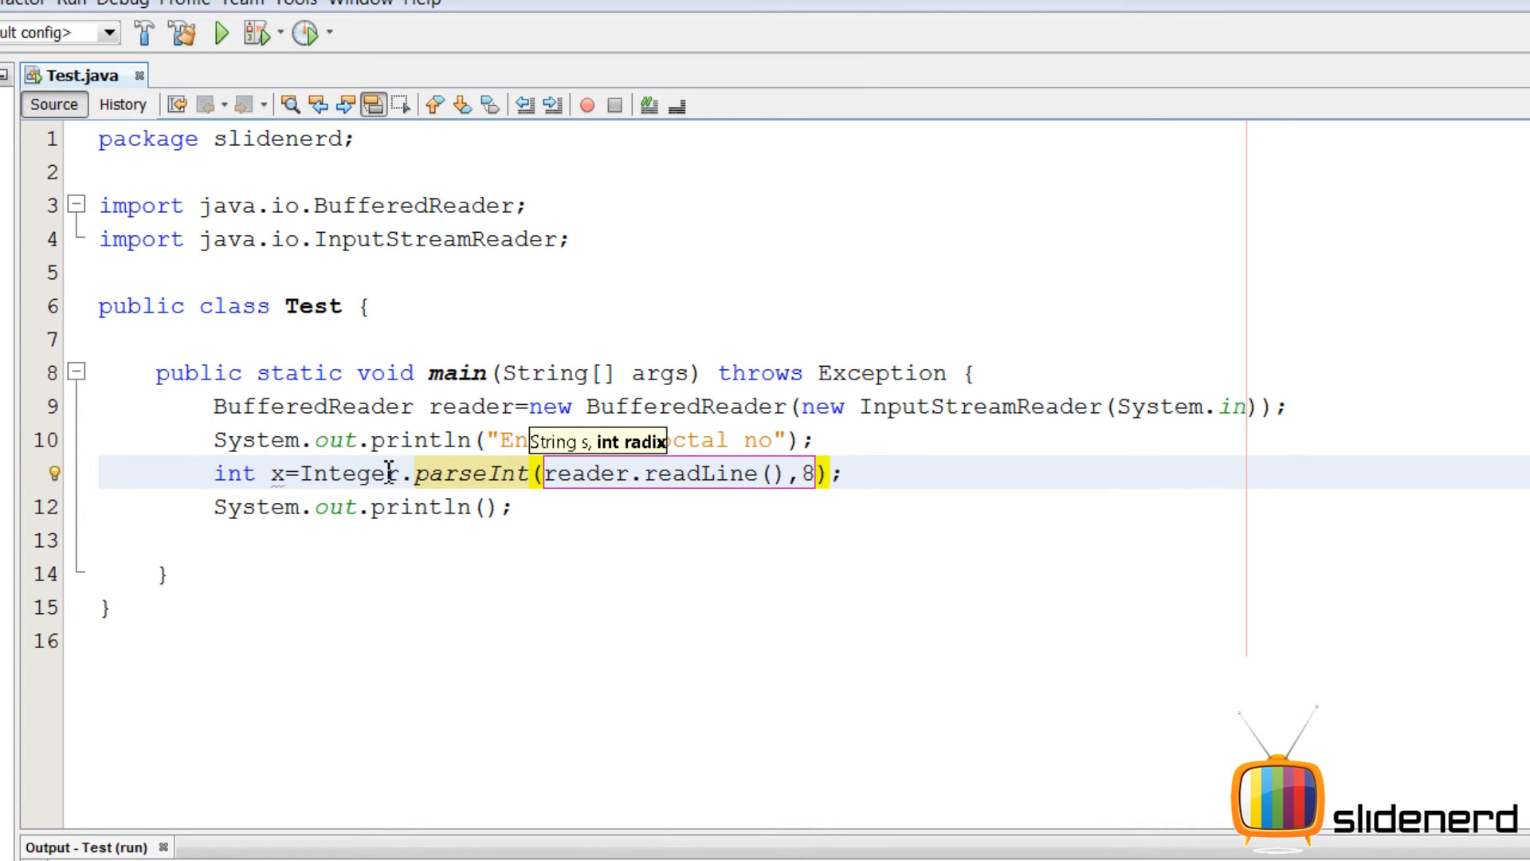
pyautogui.moveTo(613, 459)
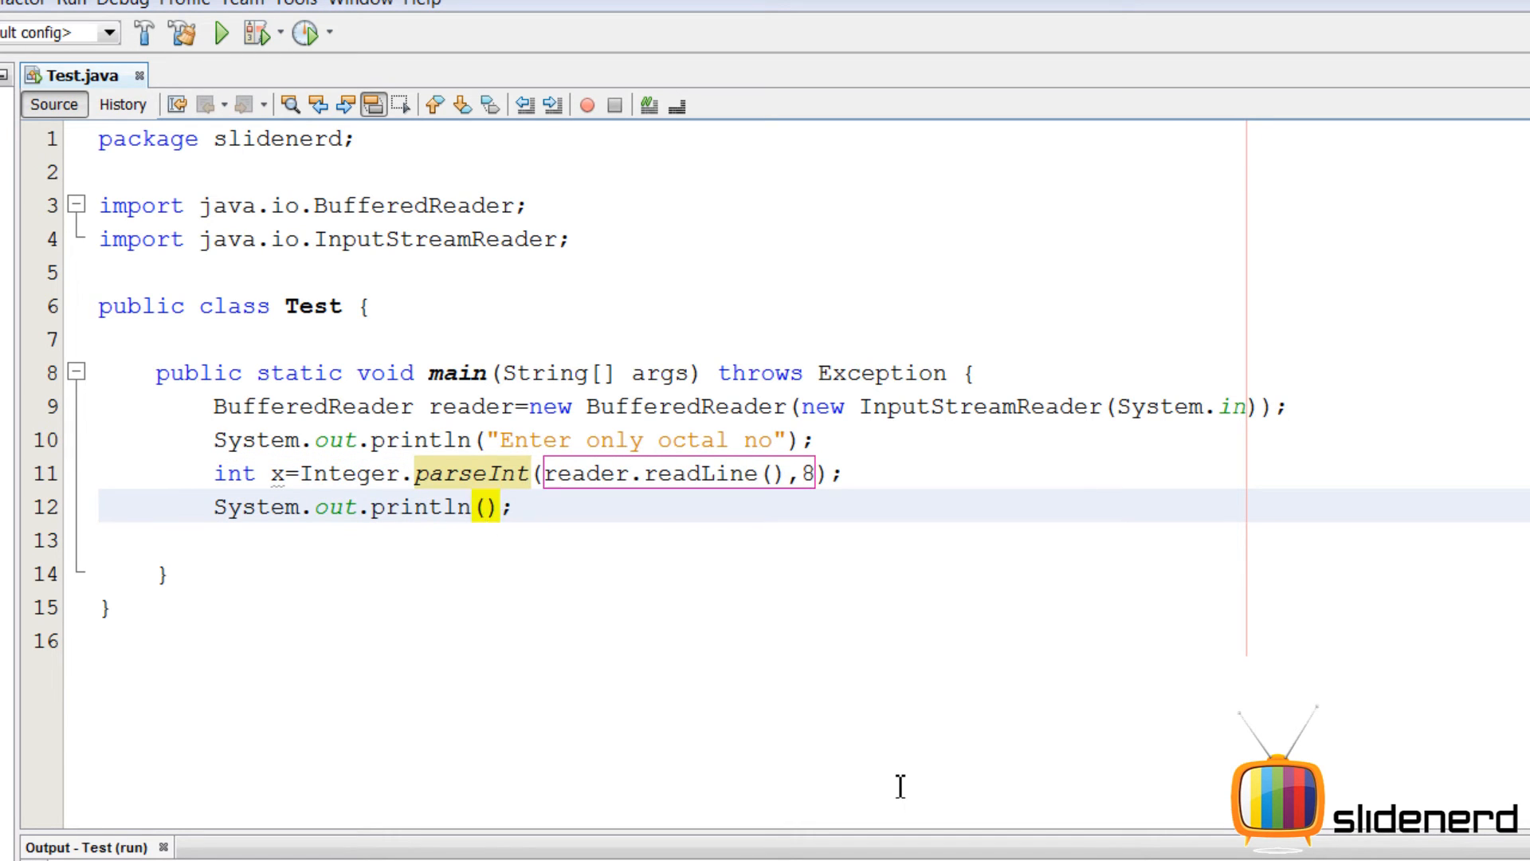
pyautogui.write('x')
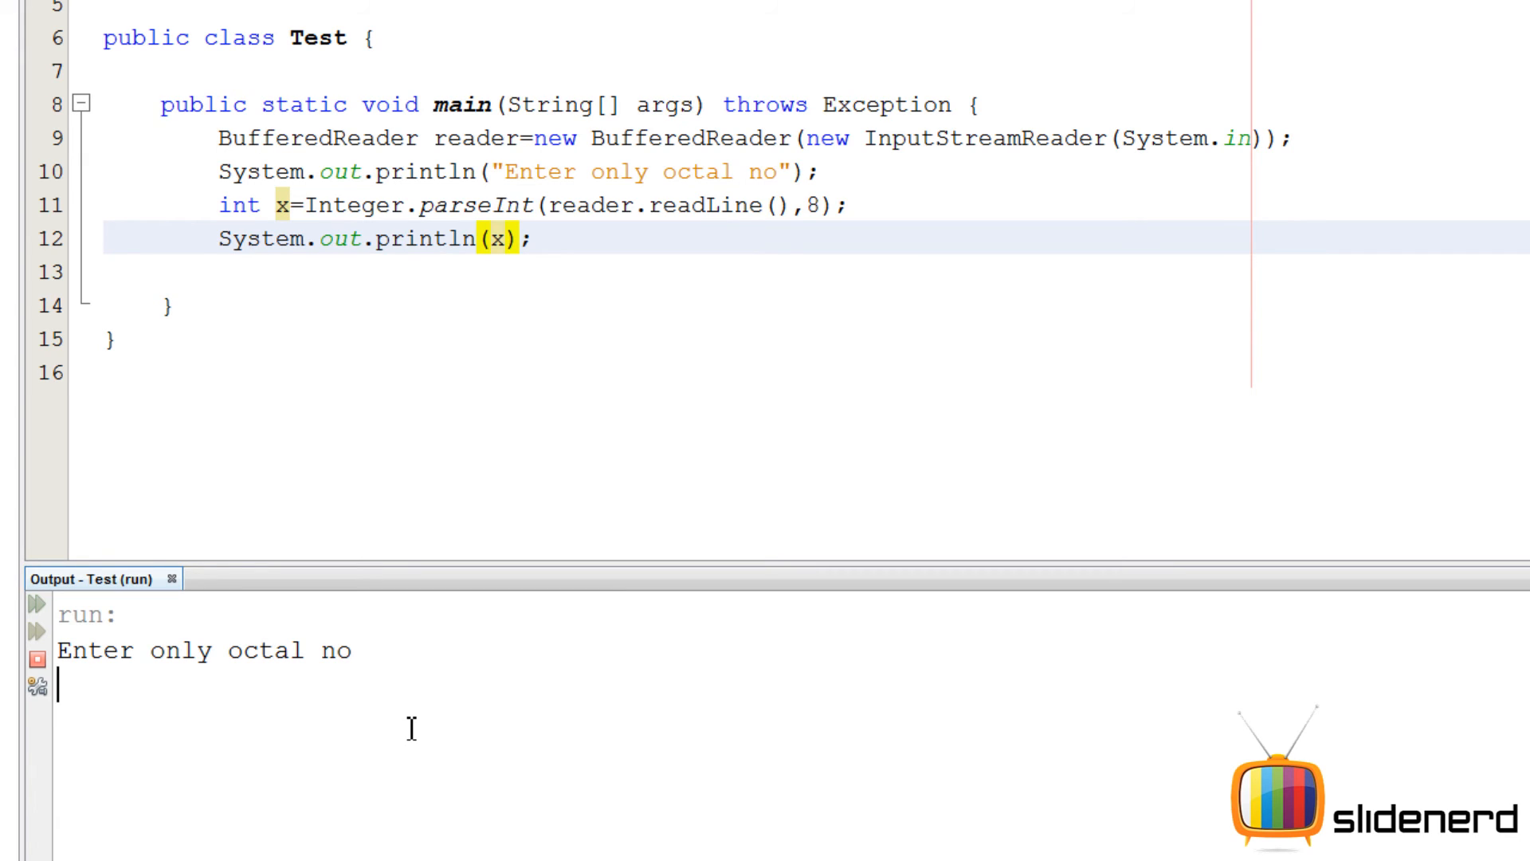
# Enter 10 at the running program's octal number prompt
pyautogui.write('10')
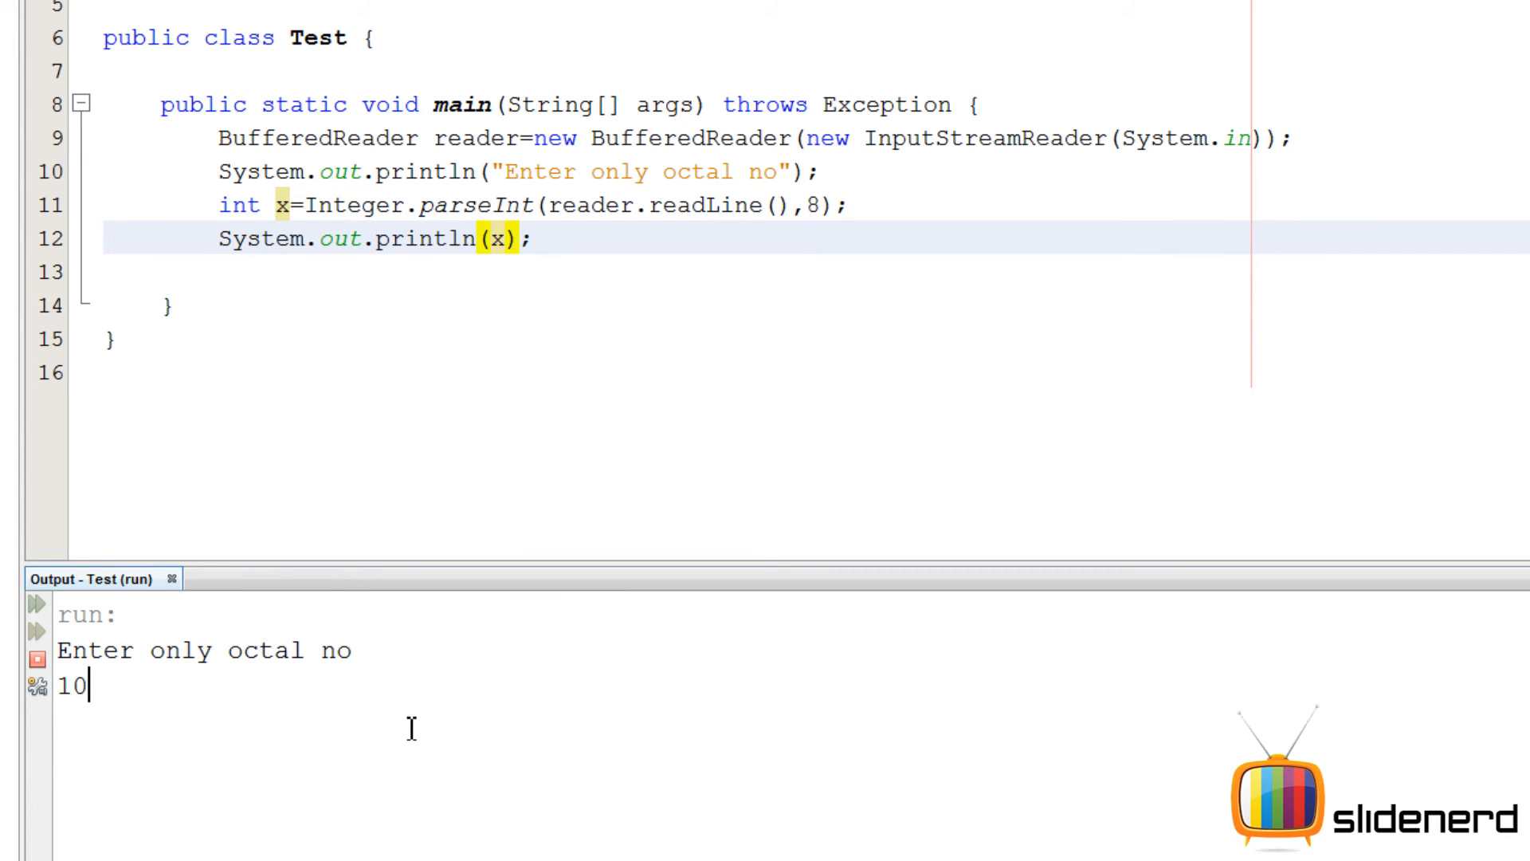